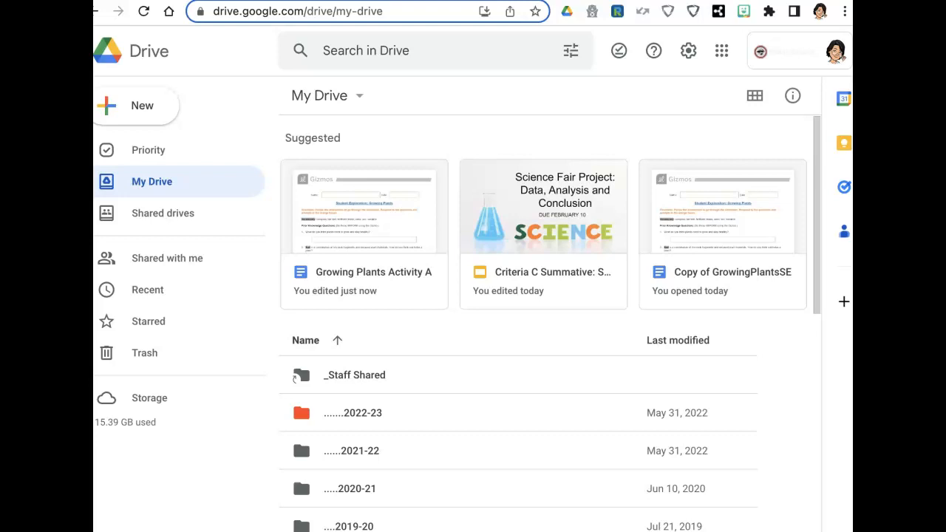
mouse_move(141, 51)
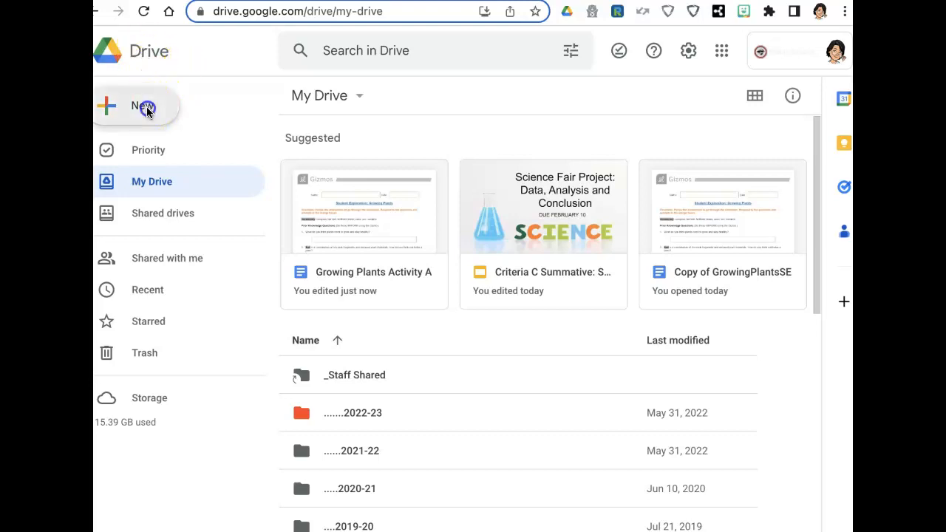
Step: Create a new blank Google Sheets spreadsheet from the Drive New menu
click(136, 105)
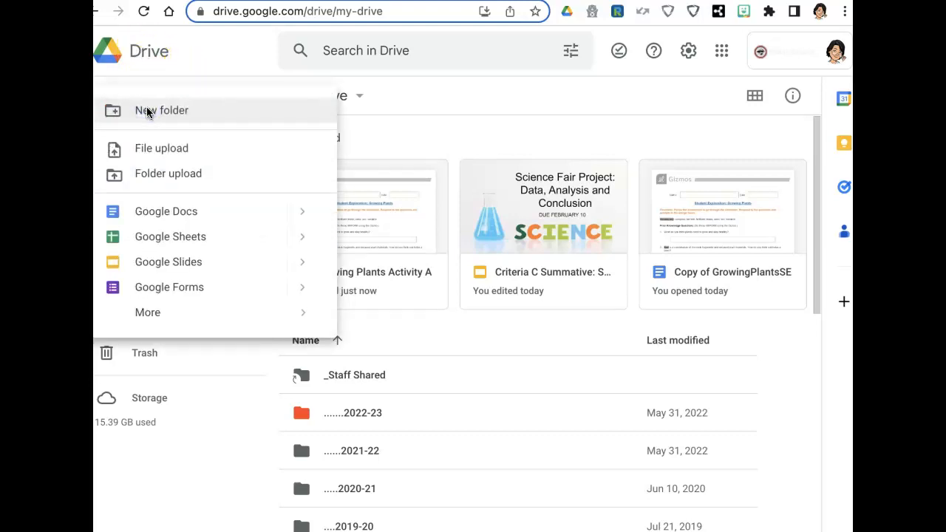
click(170, 237)
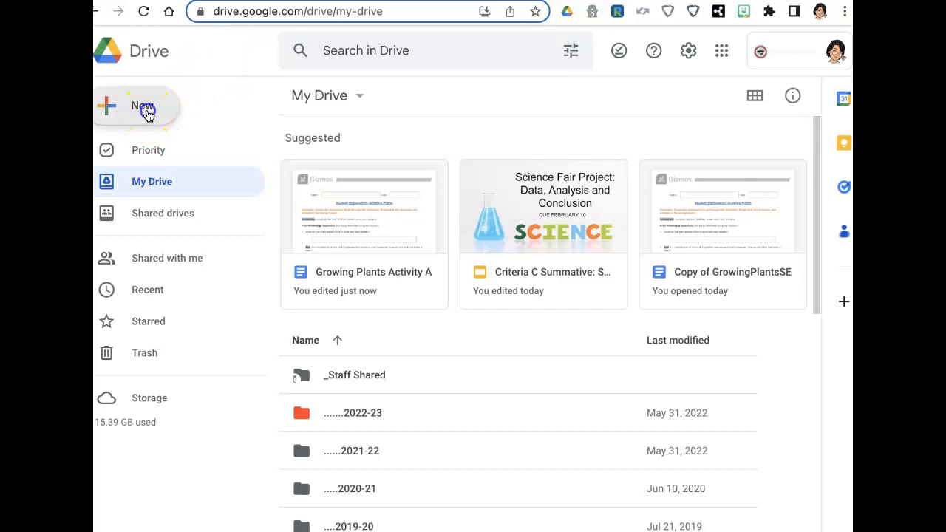
click(133, 106)
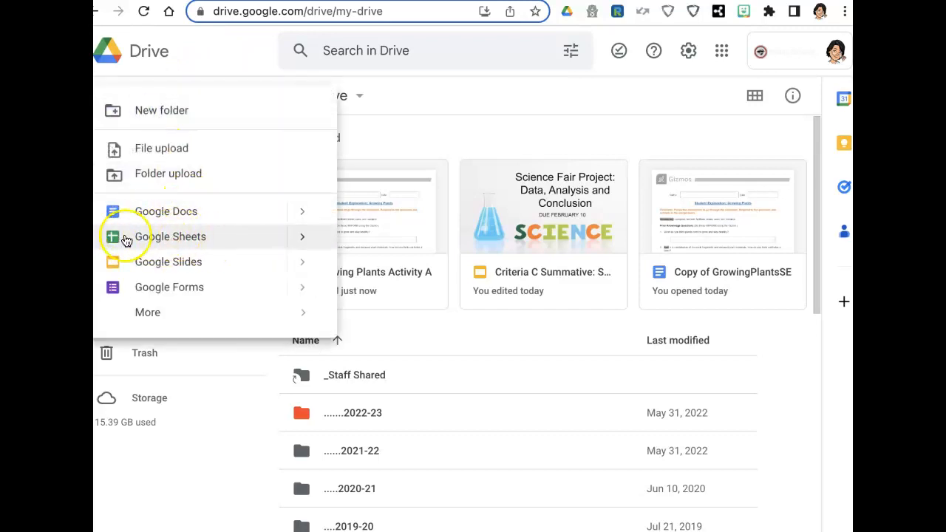
click(171, 237)
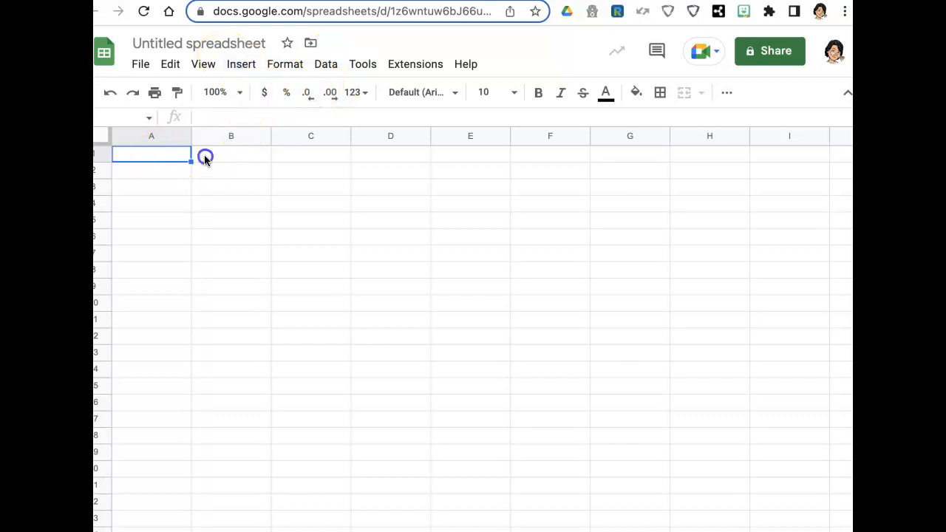
Step: Select the trial height cells B2:D5 in the water-versus-height table
click(230, 153)
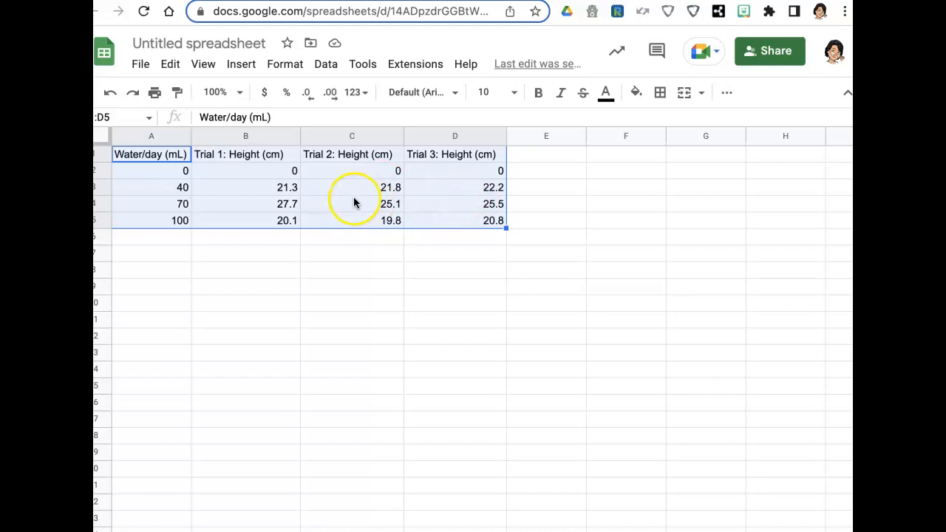
mouse_move(269, 178)
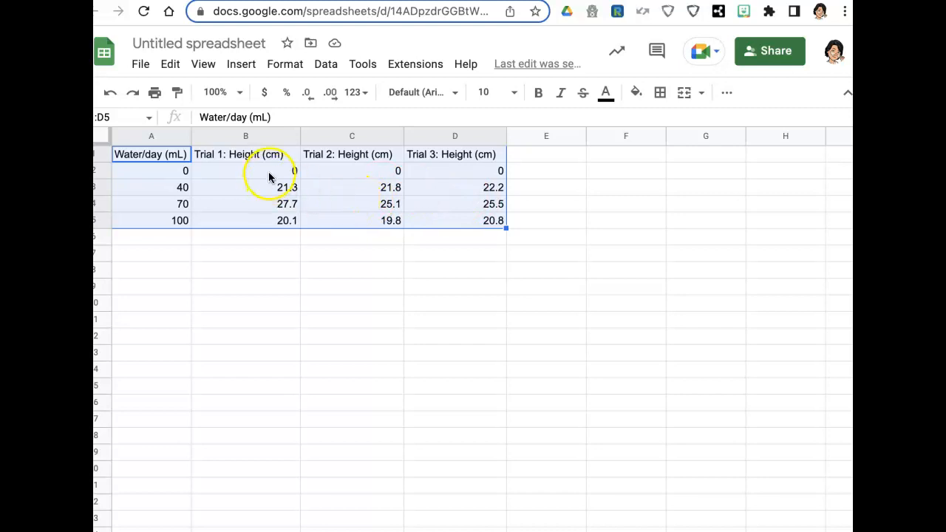
click(245, 171)
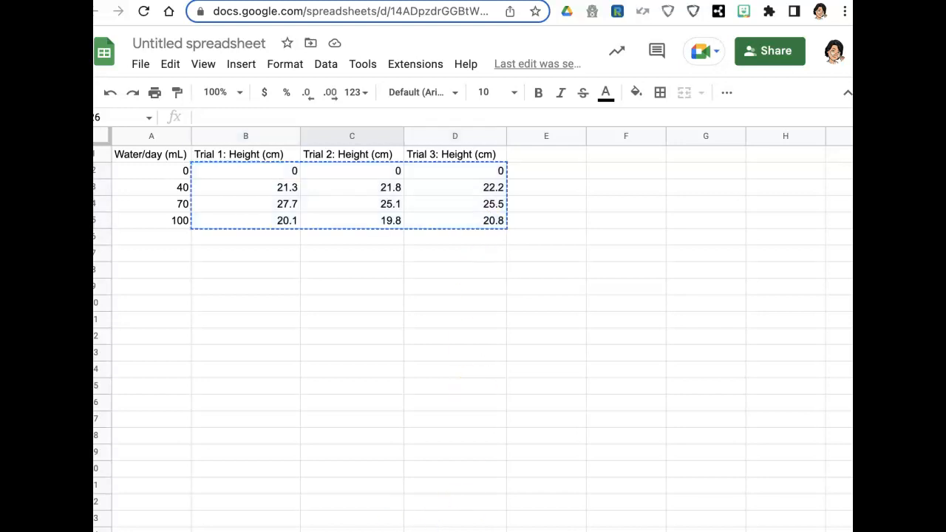
Step: Clear B2:D5 and enter Trial 1 heights 0, 21.3, 27.7 and 20.1
key(Delete)
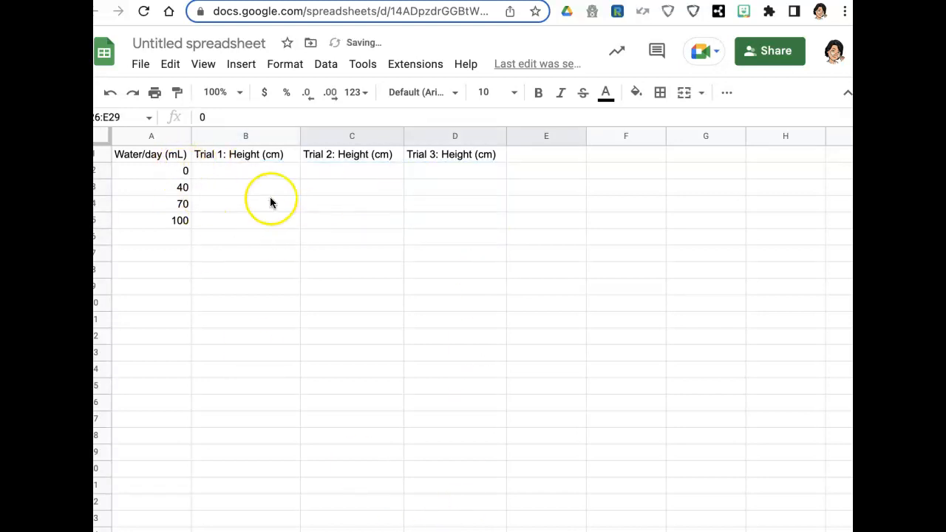
mouse_move(652, 270)
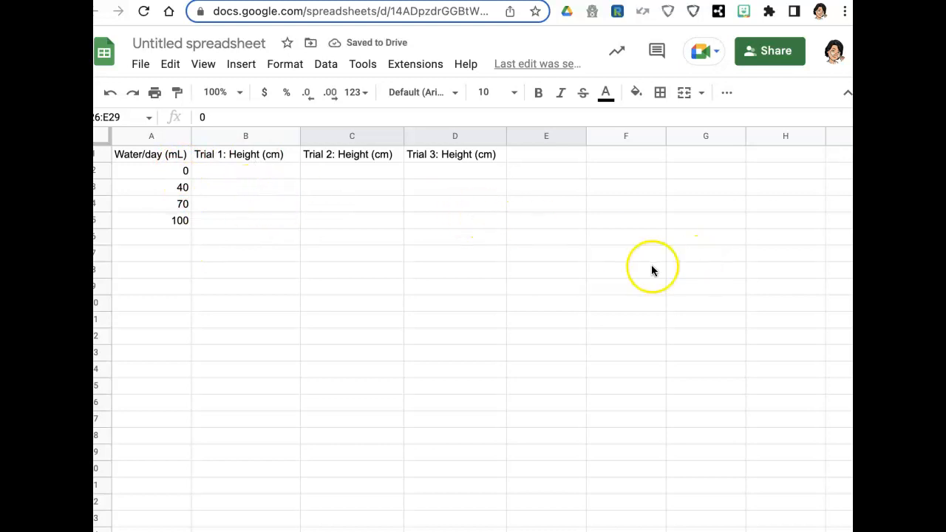
mouse_move(641, 146)
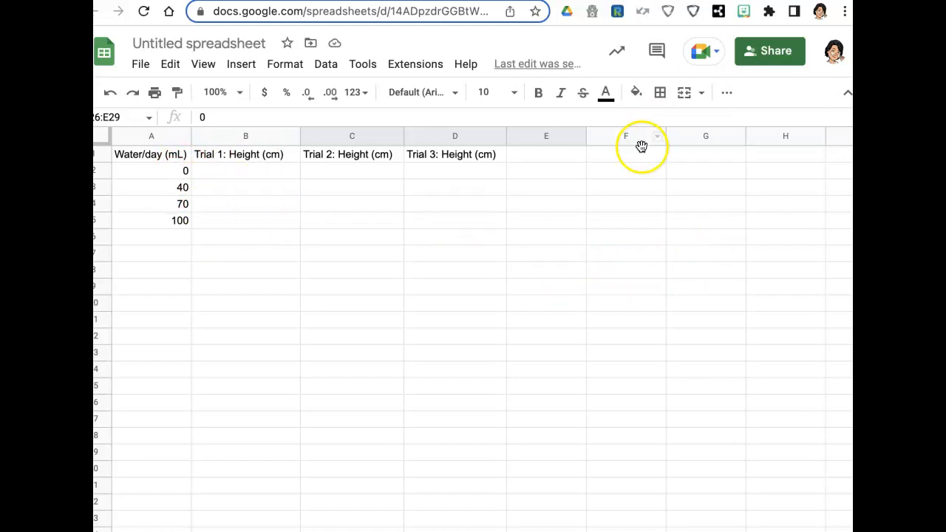
click(151, 170)
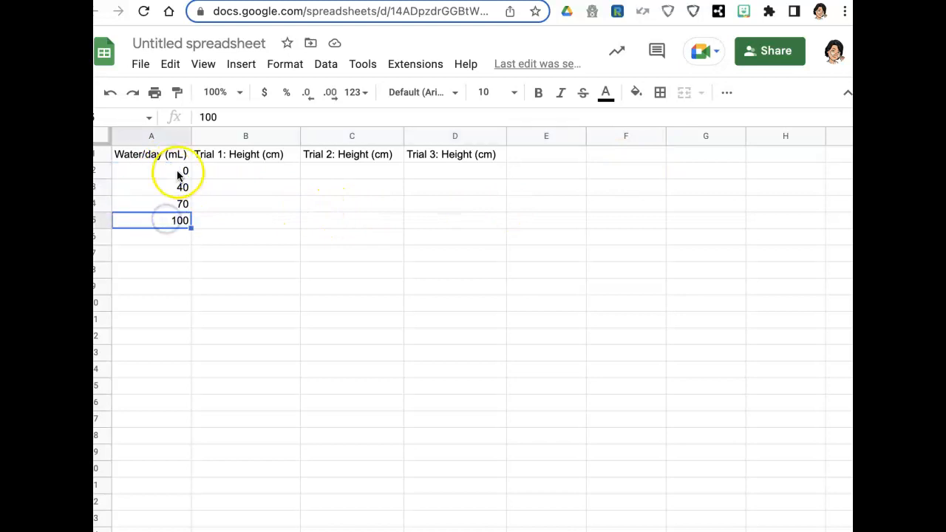
mouse_move(275, 176)
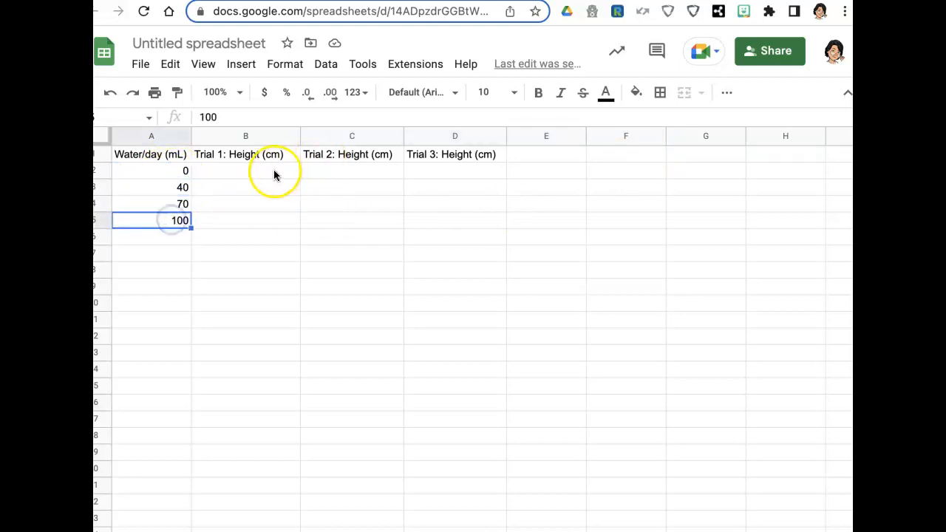
click(245, 171)
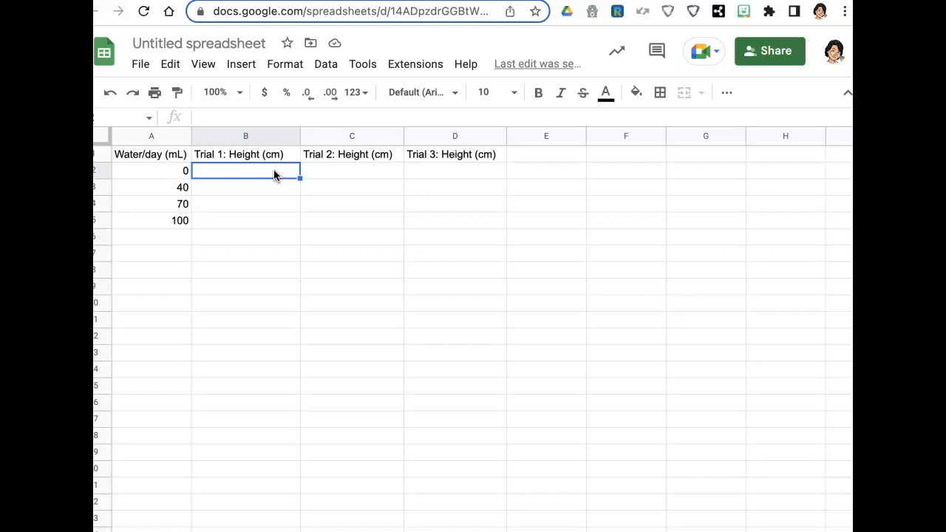
text(0)
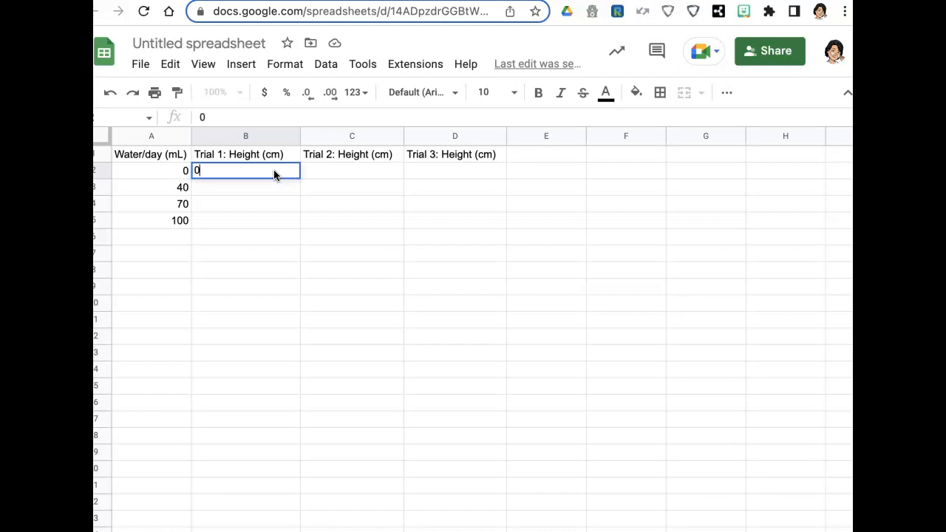
text(21.3)
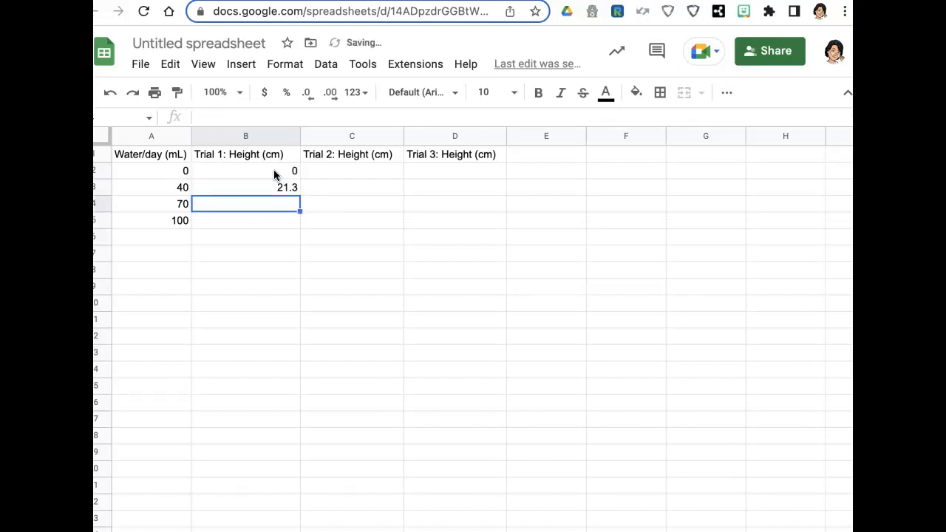
text(27.7)
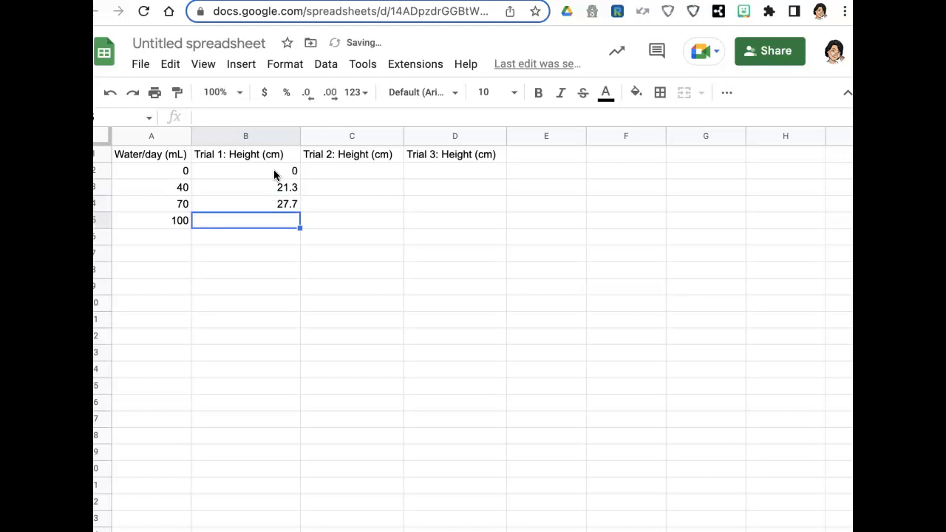
text(20.1)
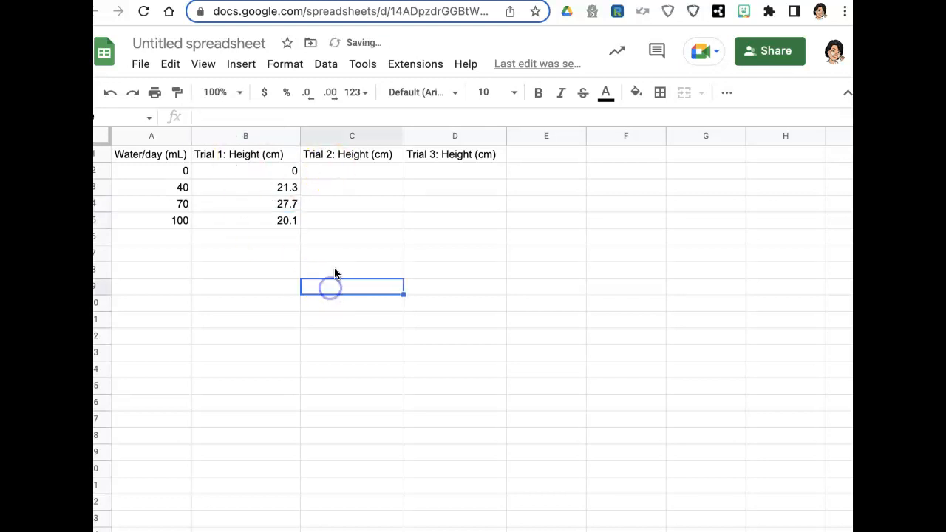
mouse_move(405, 300)
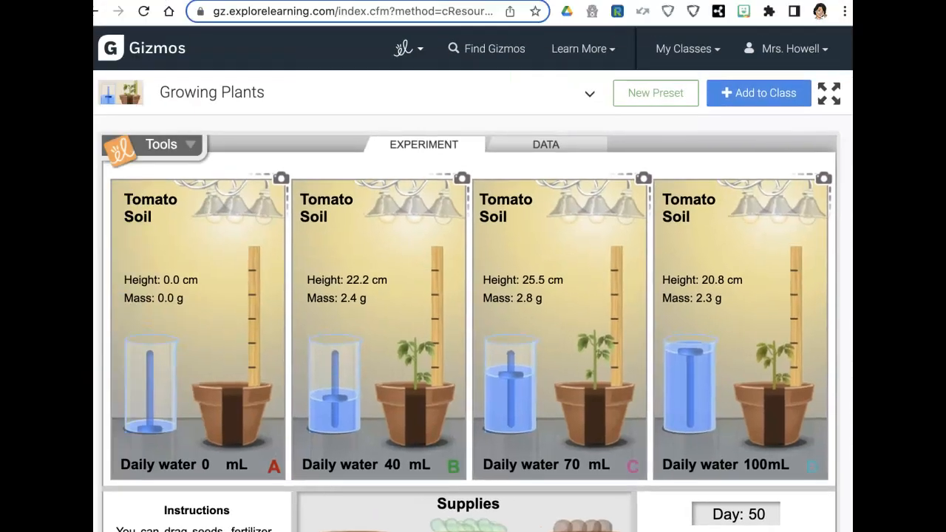
Step: Reset the Growing Plants Gizmo simulation to run another trial
scroll(down, 3)
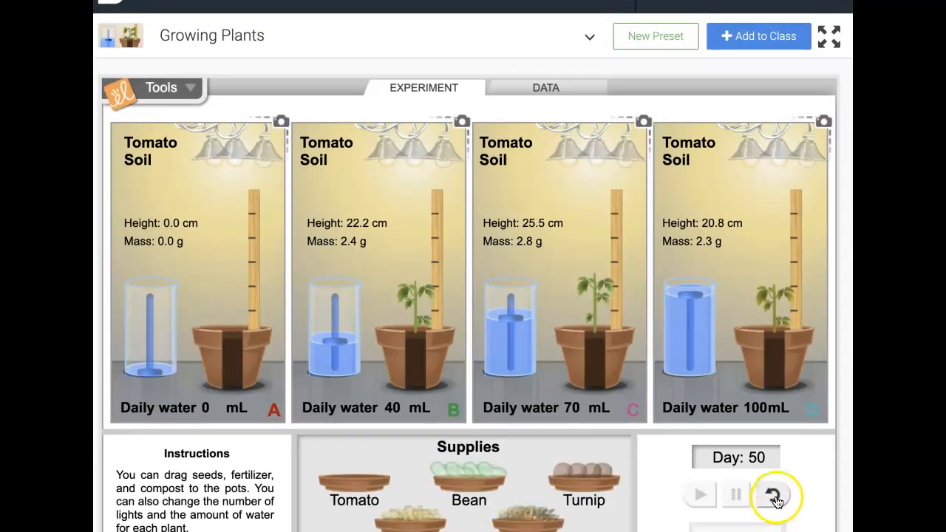
click(773, 495)
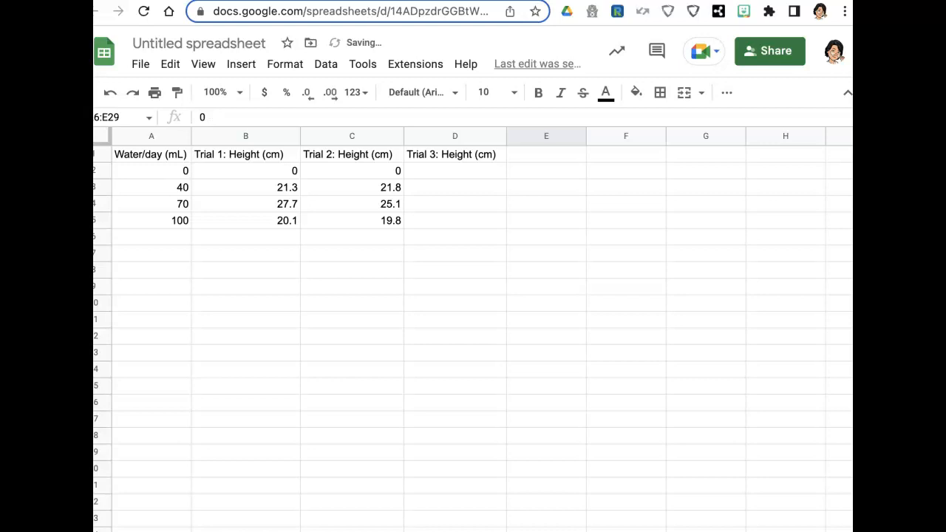
Step: Select cell D2 to start entering the Trial 3 heights
click(454, 171)
text(0)
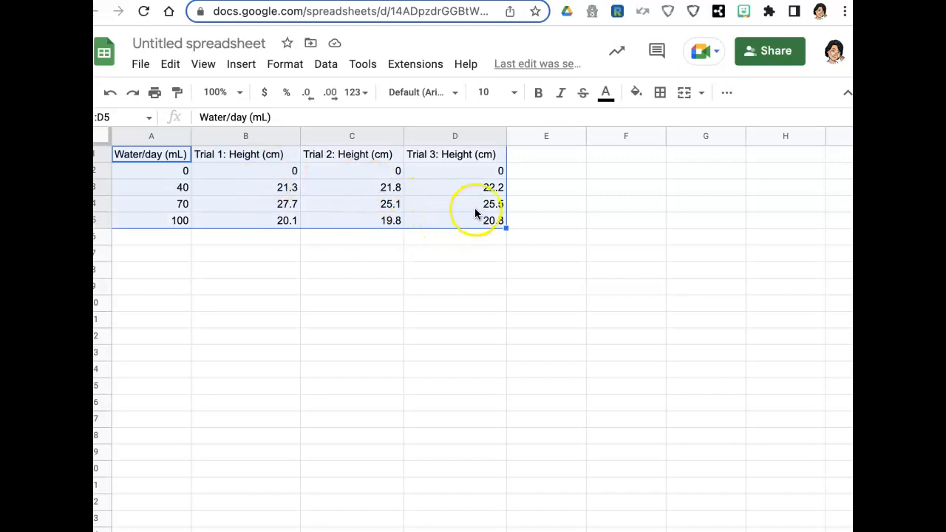
mouse_move(726, 93)
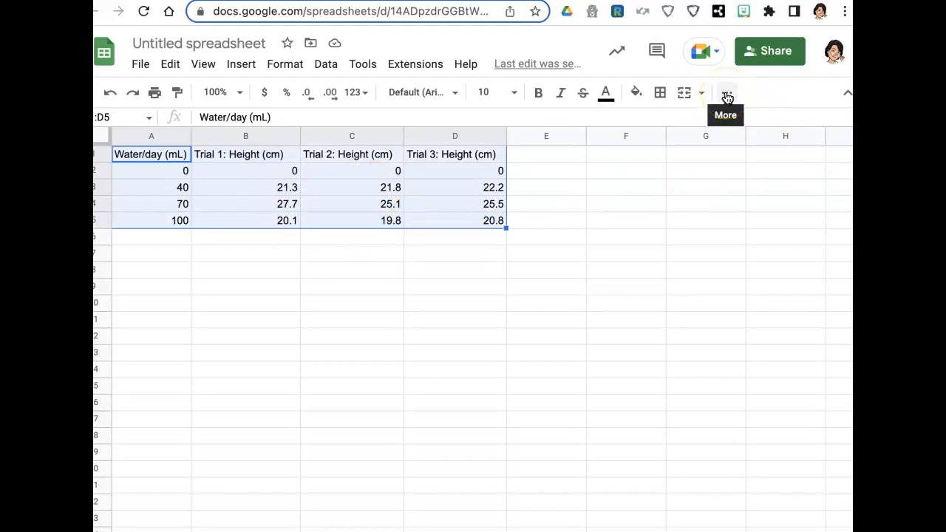
Step: Insert a chart from the A1:D5 data table using the toolbar's extra options
click(726, 93)
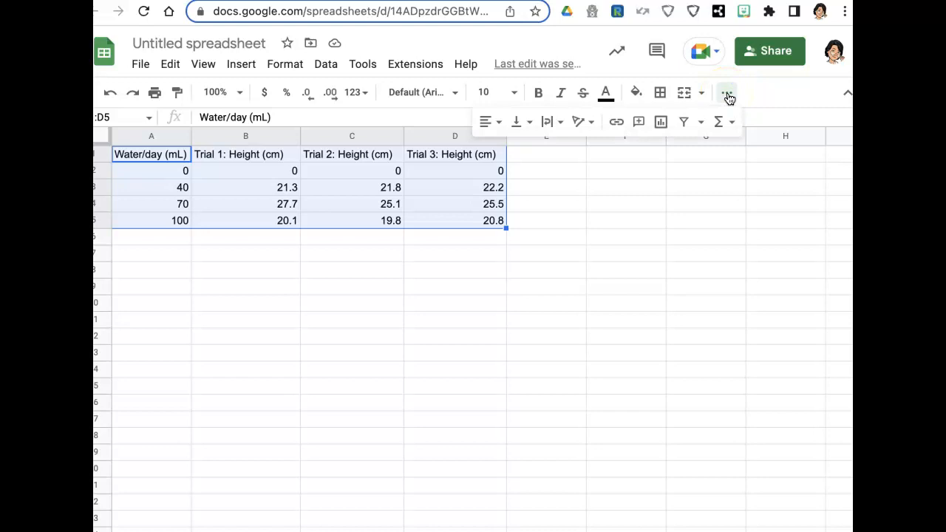
mouse_move(659, 121)
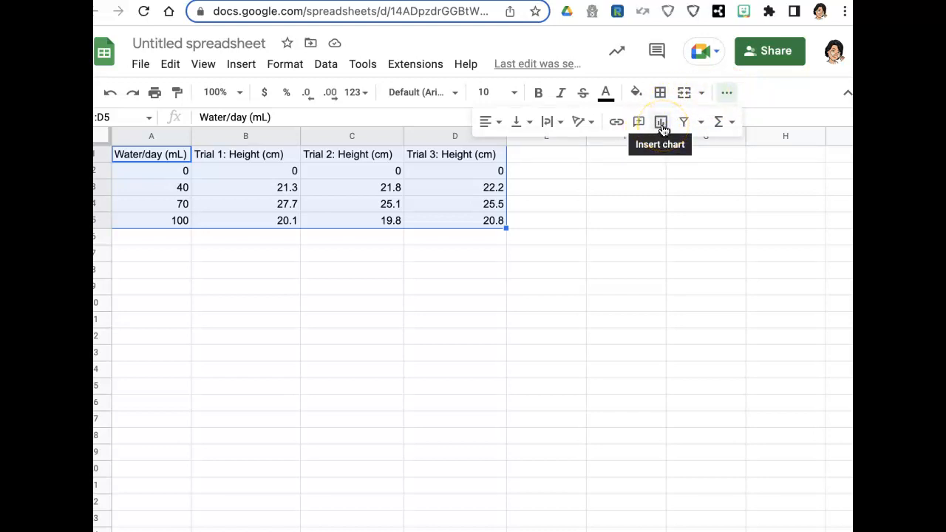
click(659, 122)
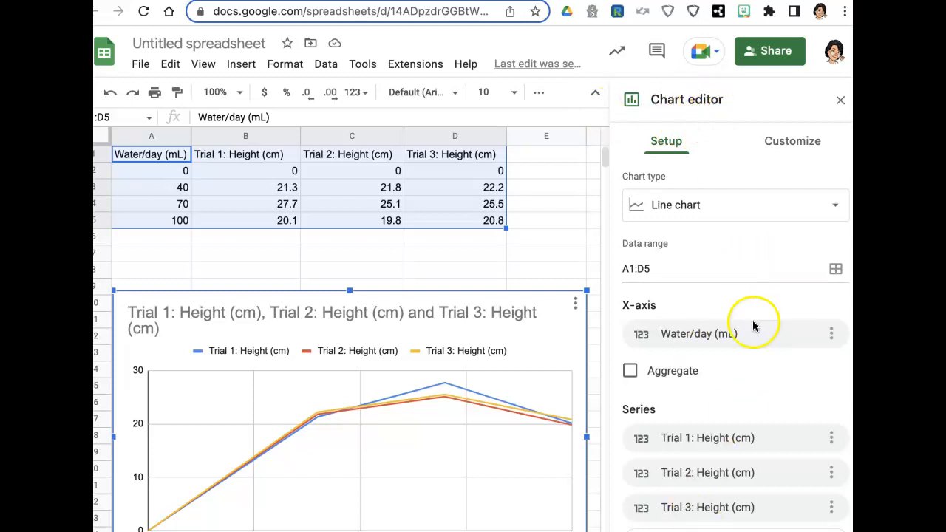
mouse_move(639, 184)
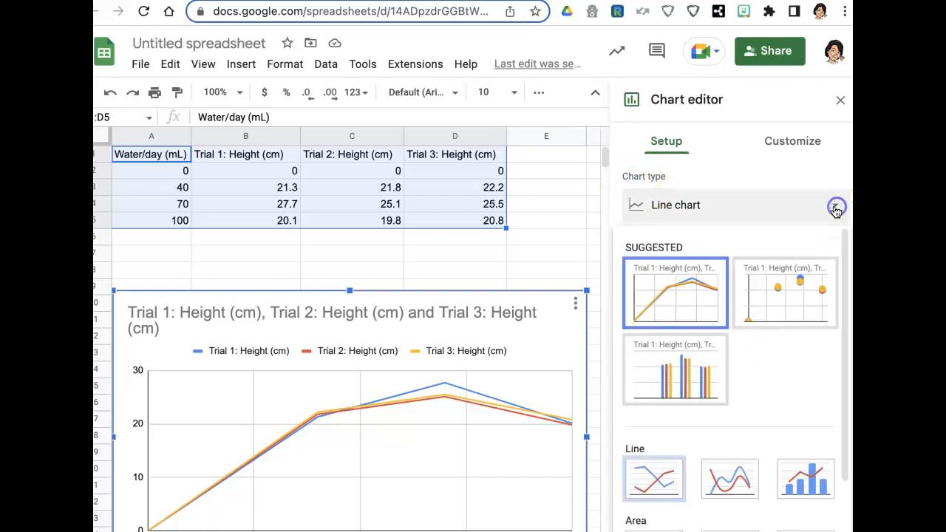
mouse_move(675, 376)
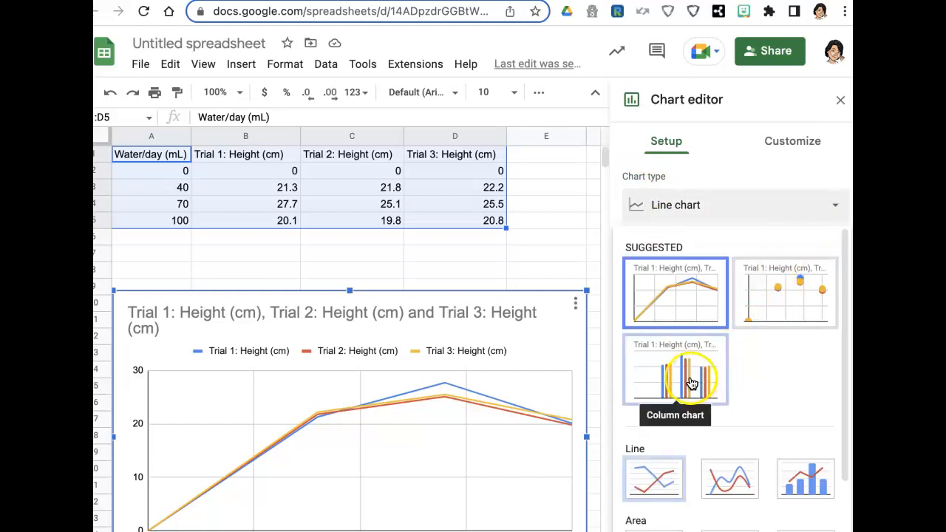
Step: Switch the chart type to Column chart, grouping three trial bars per water amount
click(674, 369)
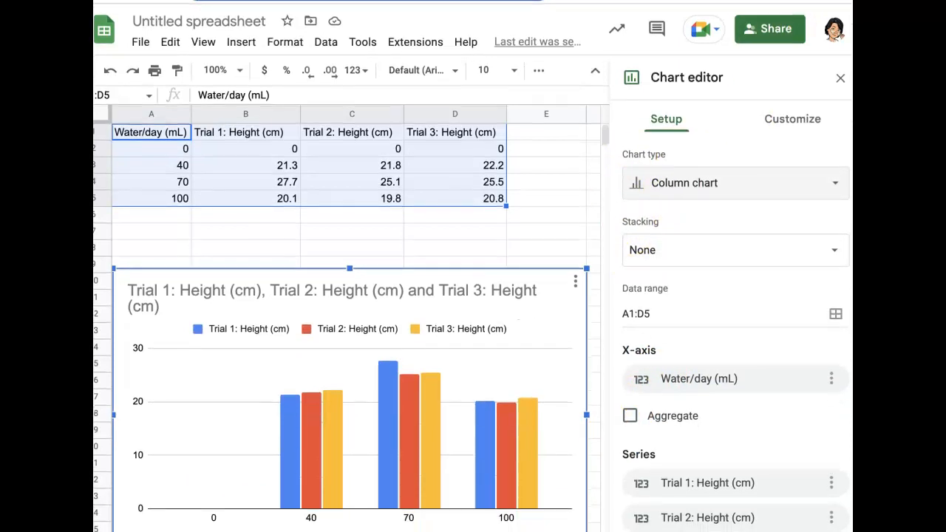
scroll(down, 3)
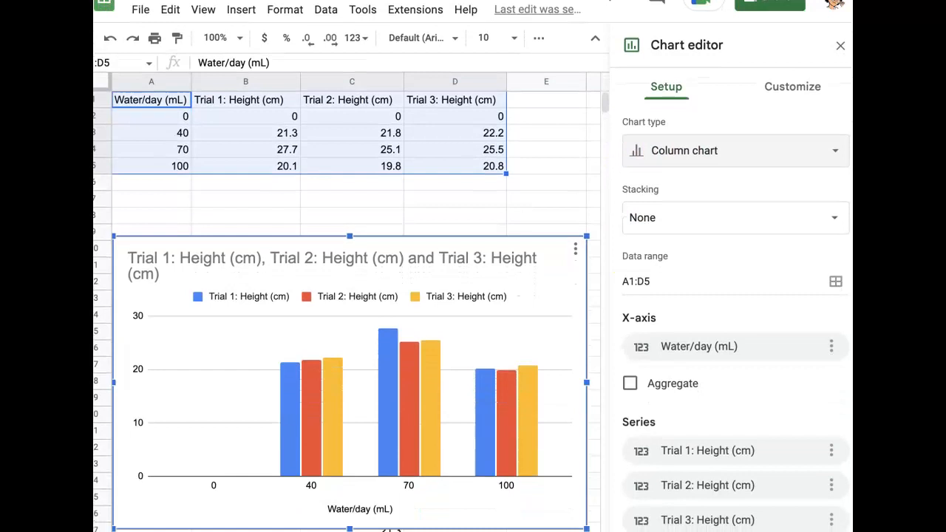
mouse_move(598, 447)
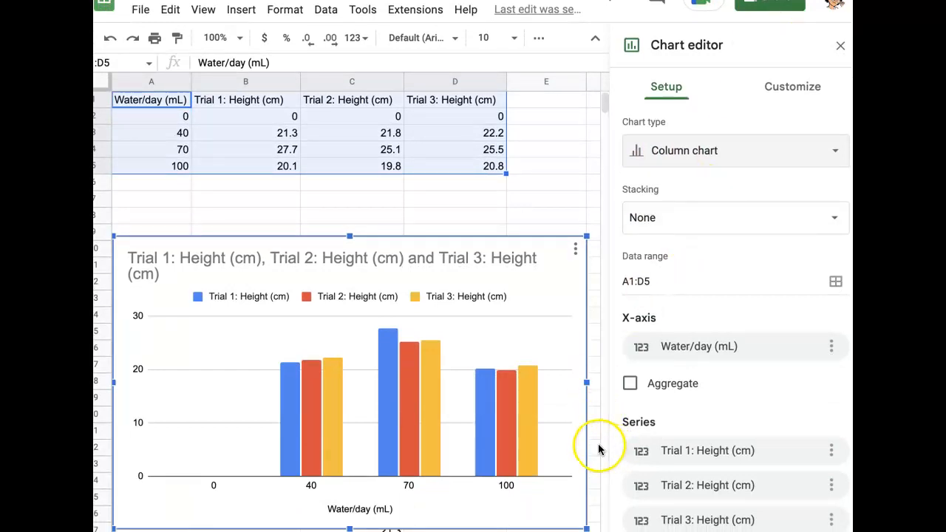
mouse_move(443, 329)
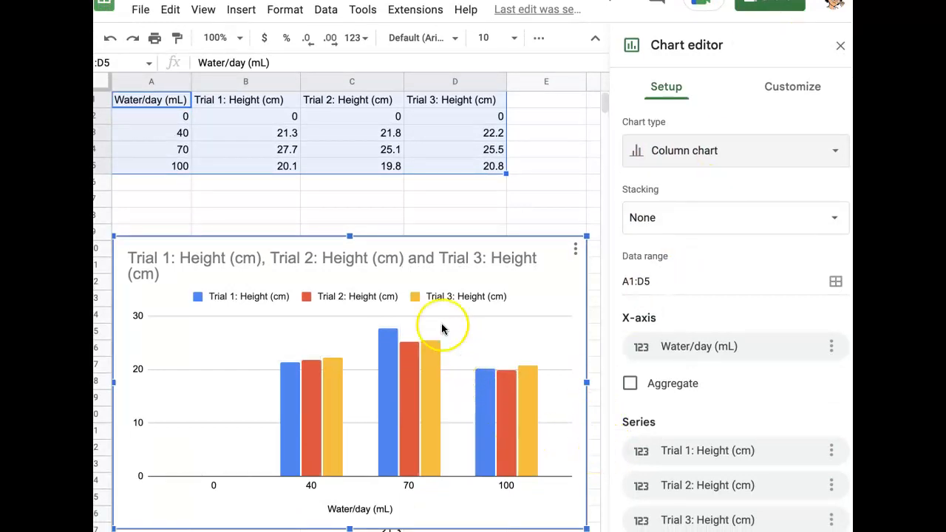
click(791, 87)
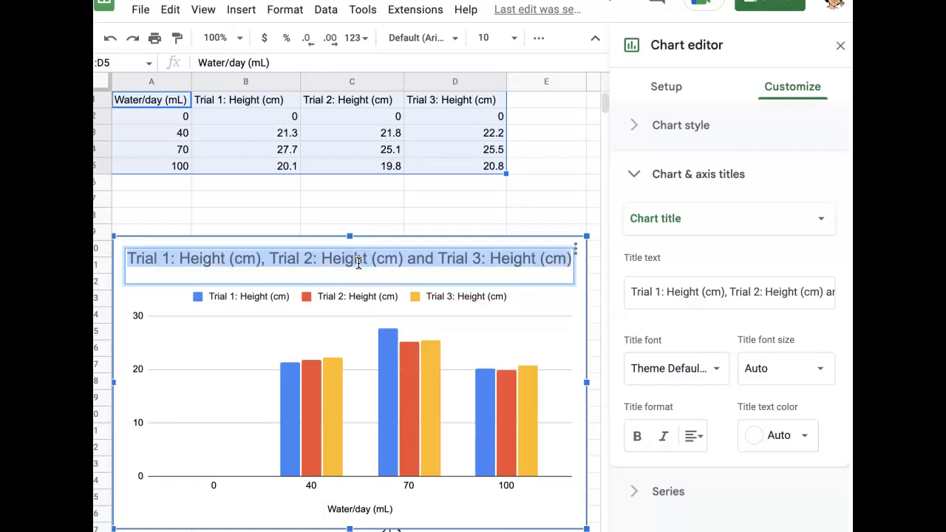
Step: Title the chart 'Height of tomato plant vs amount of water' and copy it
text(H)
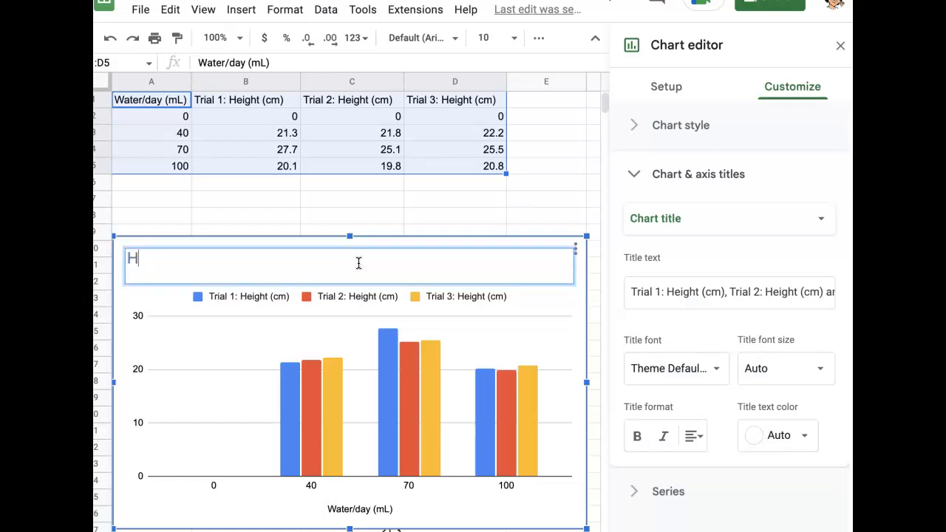
text(eight of to)
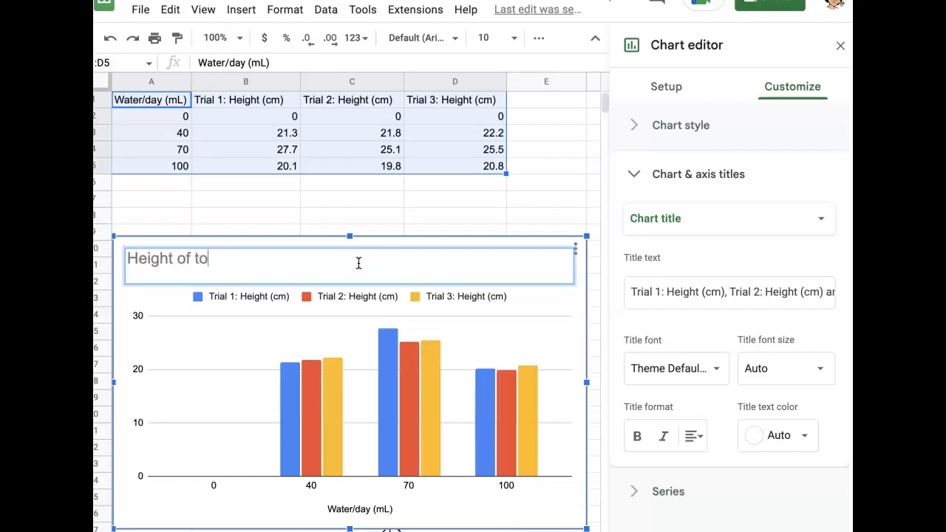
text(moato plant v)
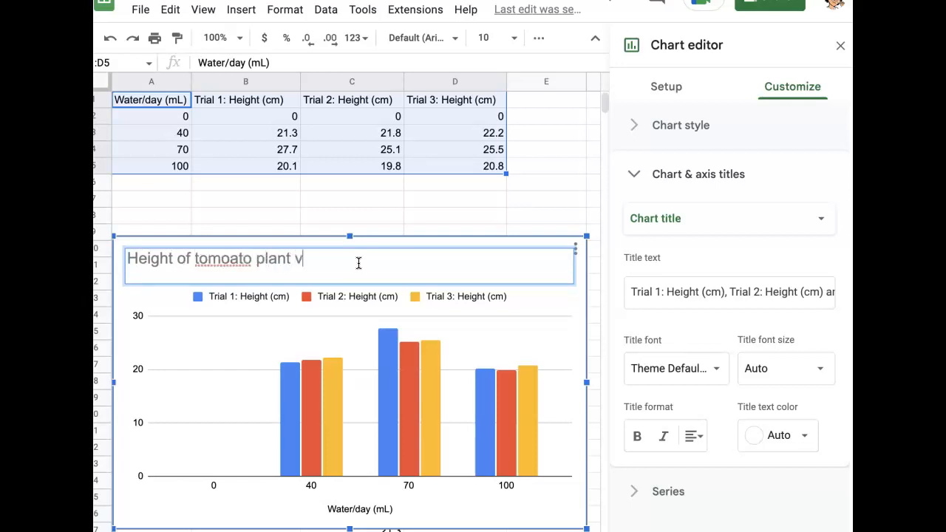
text(s amount of water)
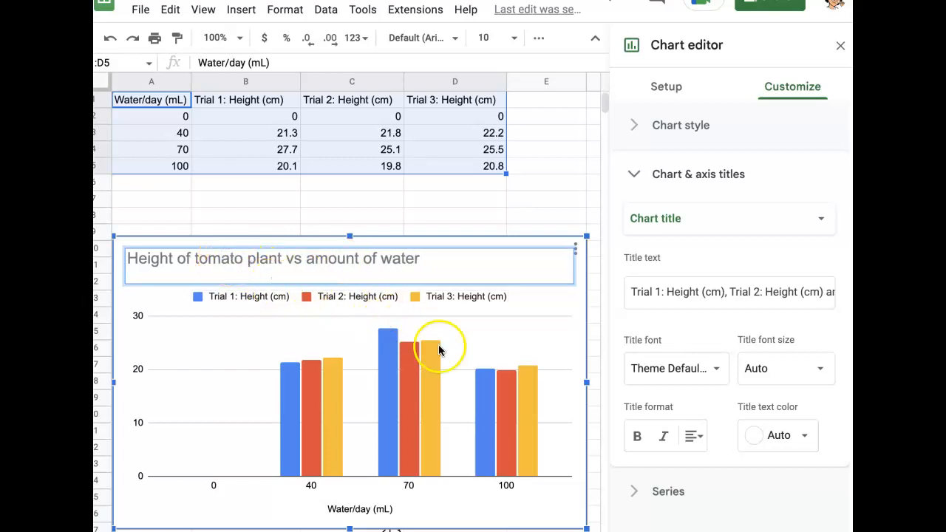
mouse_move(562, 325)
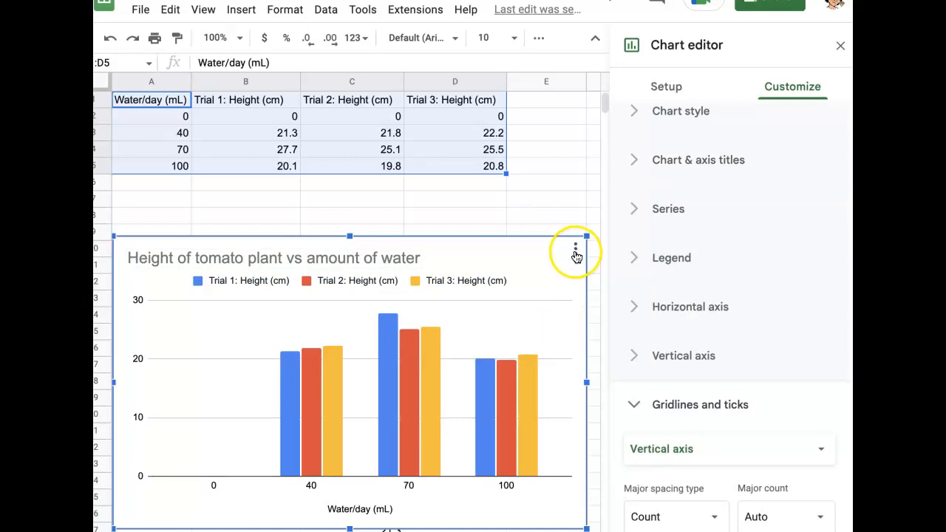
click(575, 249)
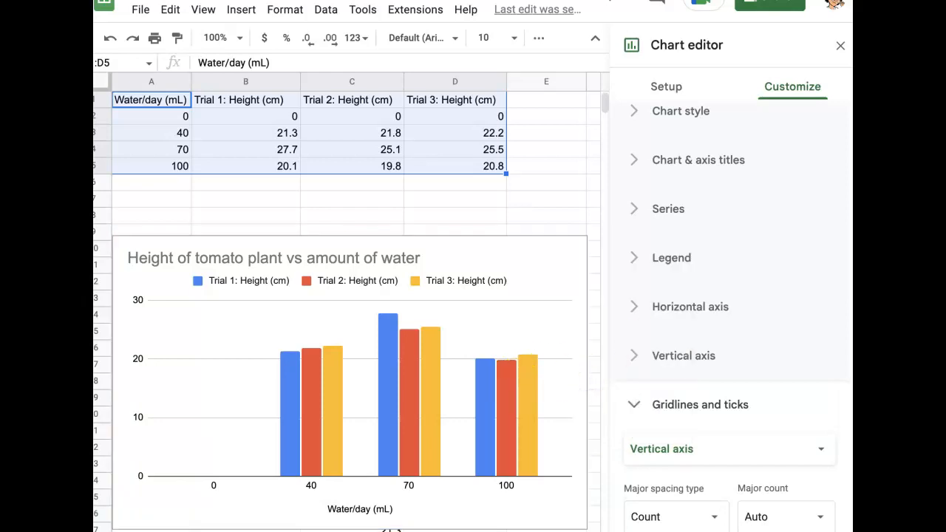
click(545, 18)
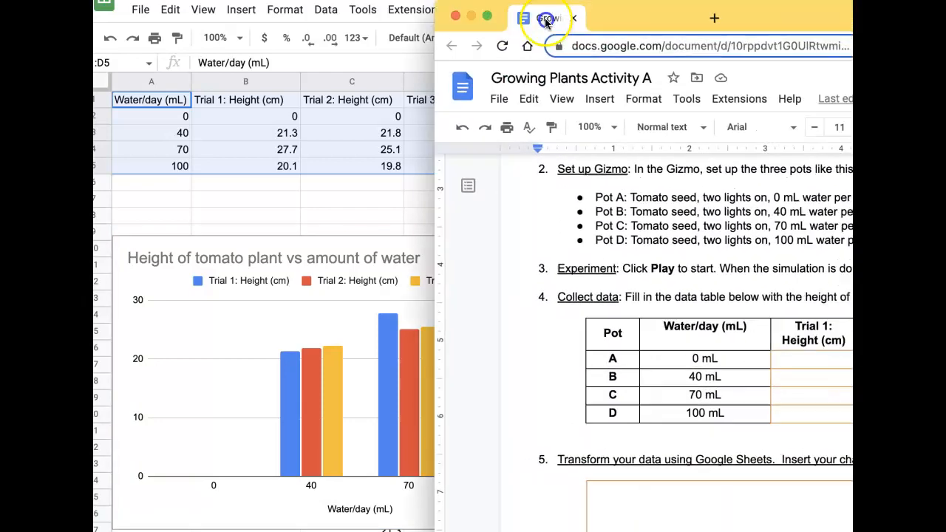
Step: Paste the chart unlinked into the orange box under step 5 of the Doc
click(547, 17)
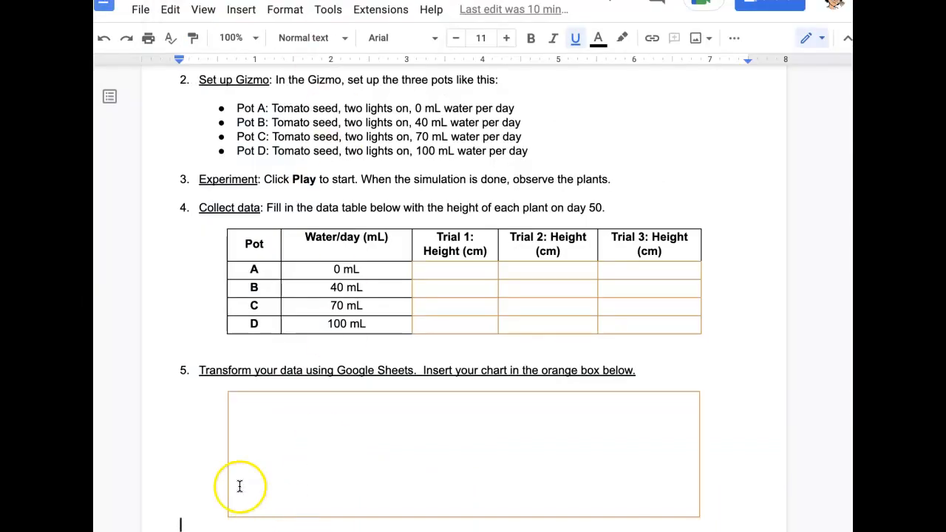
click(240, 486)
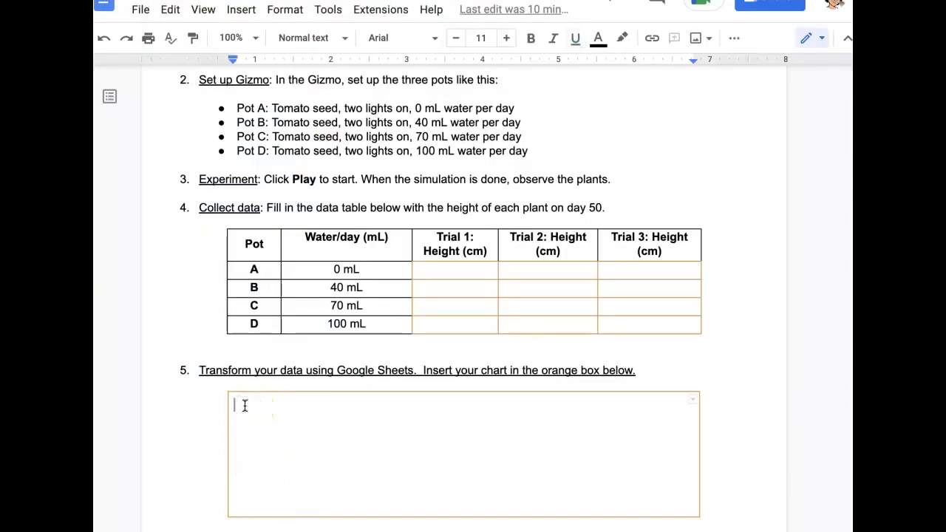
key(ctrl+v)
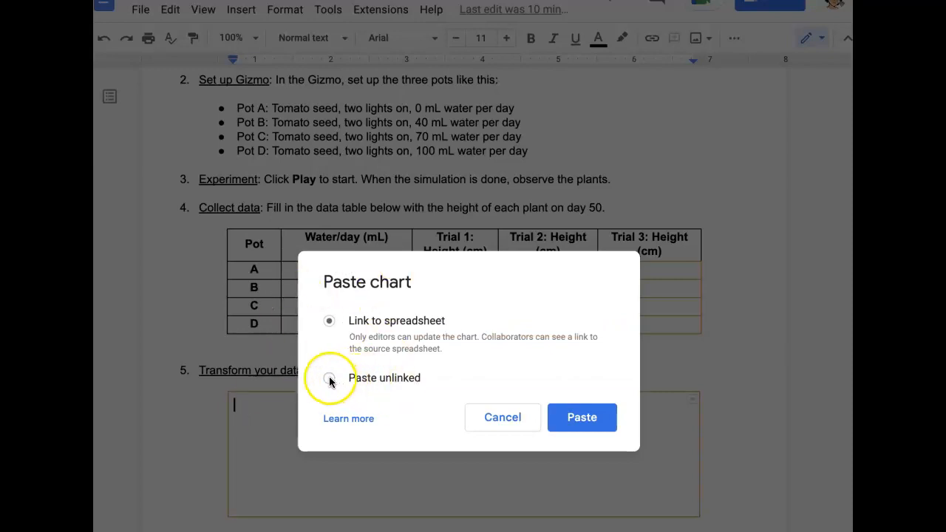
click(329, 378)
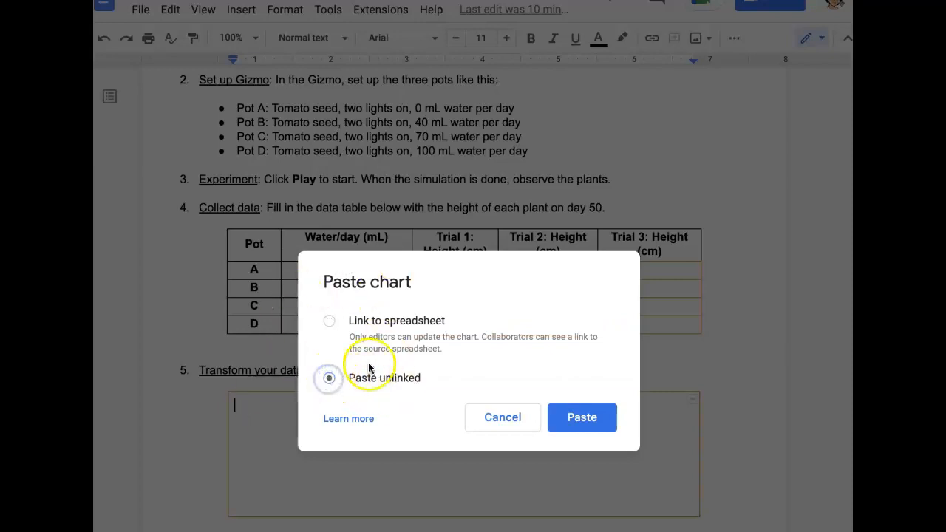
click(581, 417)
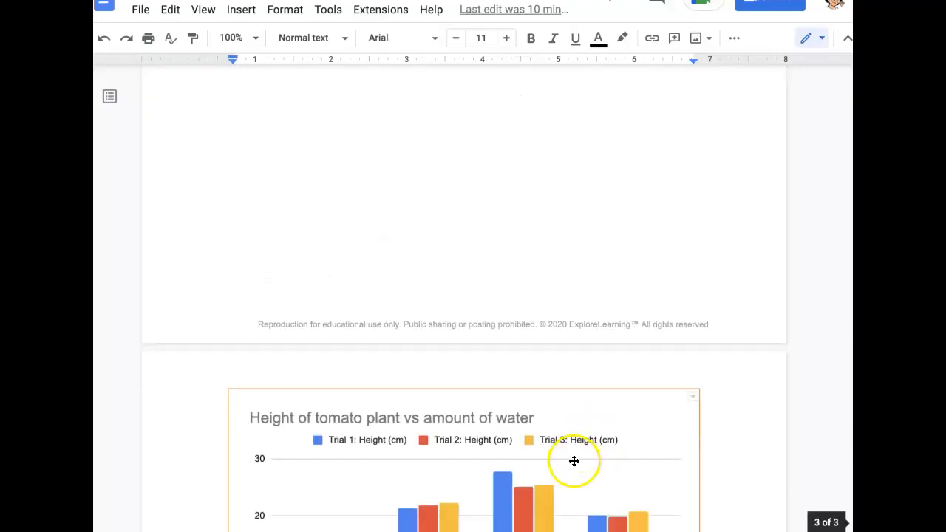
scroll(down, 3)
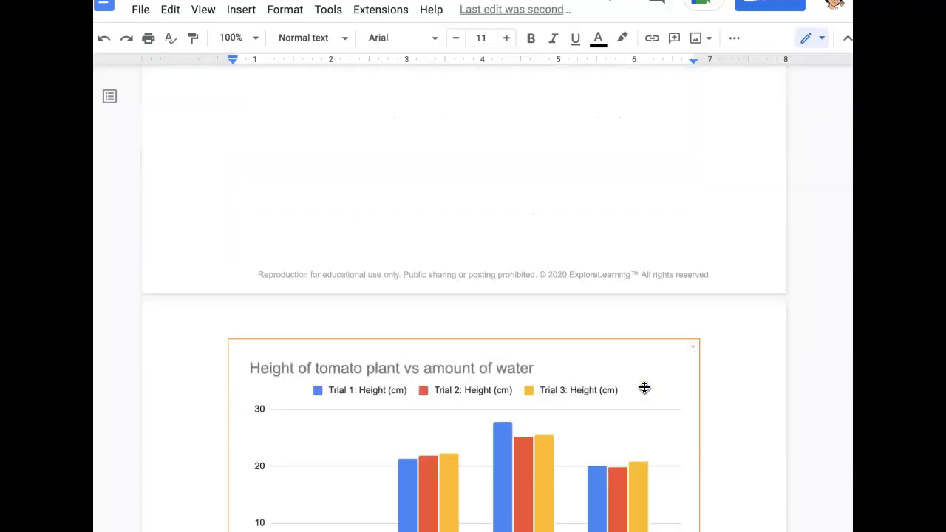